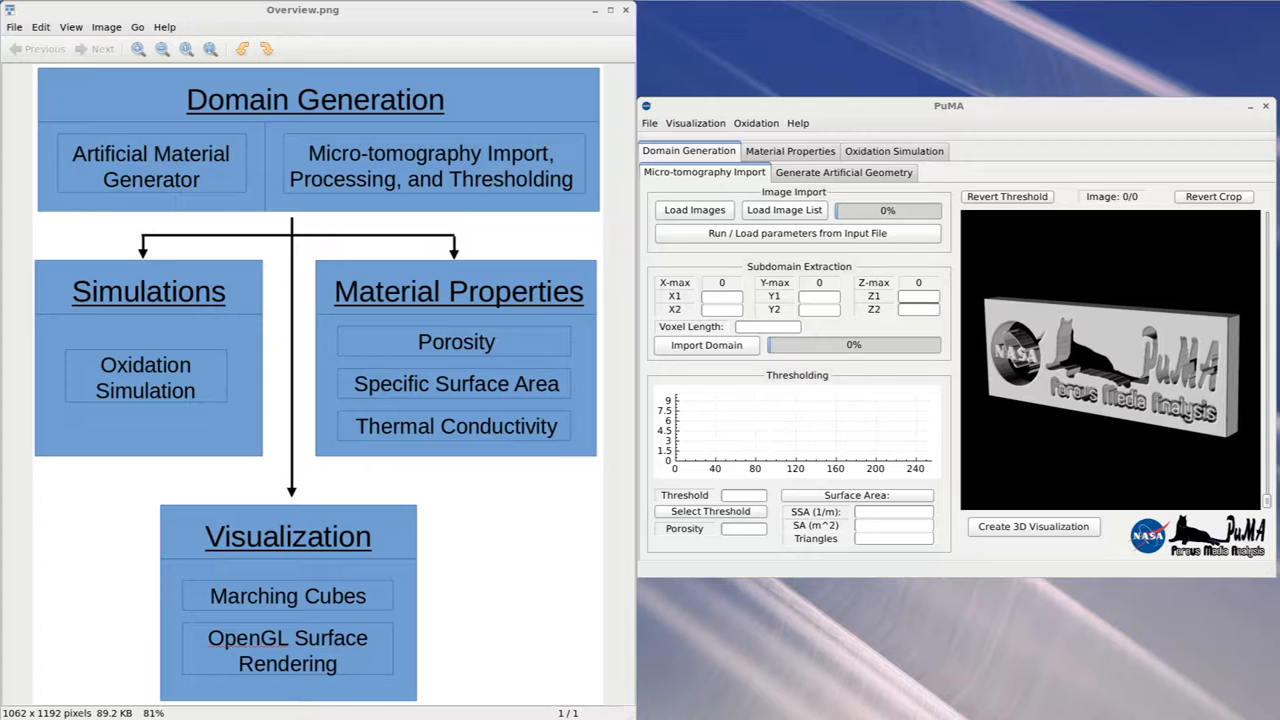
Switch to the Generate Artificial Geometry page with the sphere generator
left_click(844, 172)
type("1")
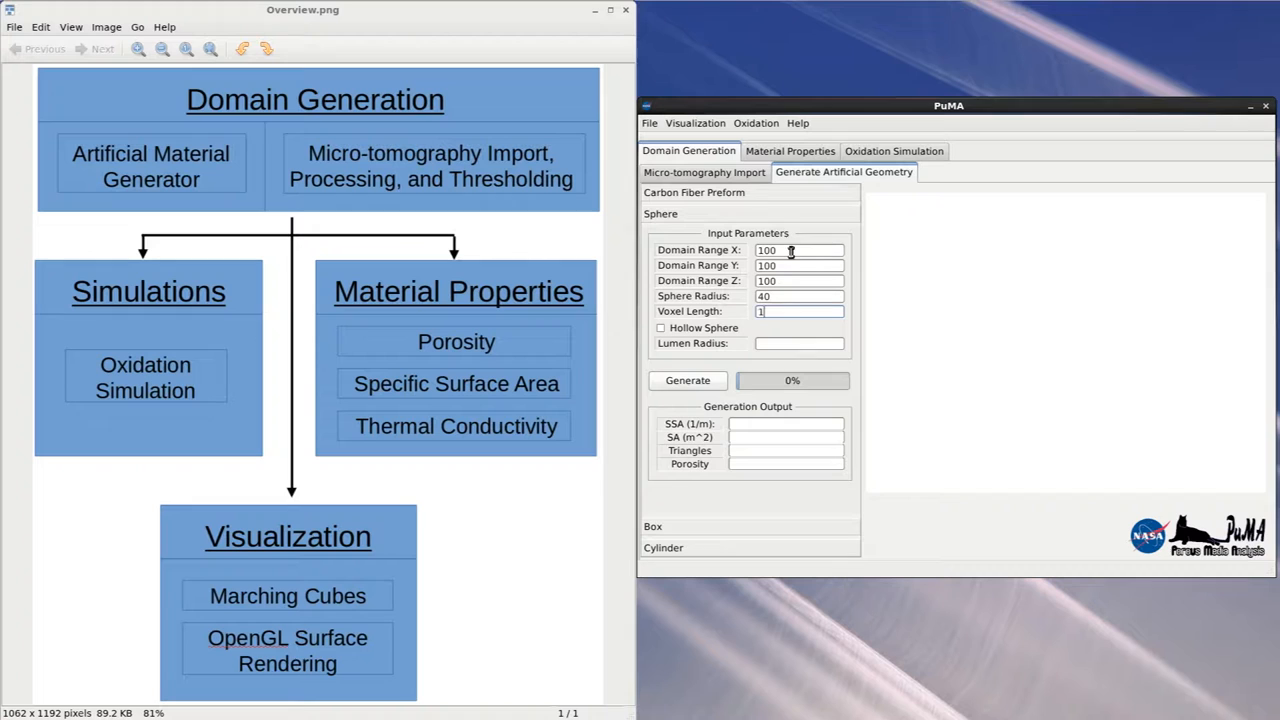
Generate the radius-40 sphere (porosity 0.732239) and return to Micro-tomography Import
left_click(688, 380)
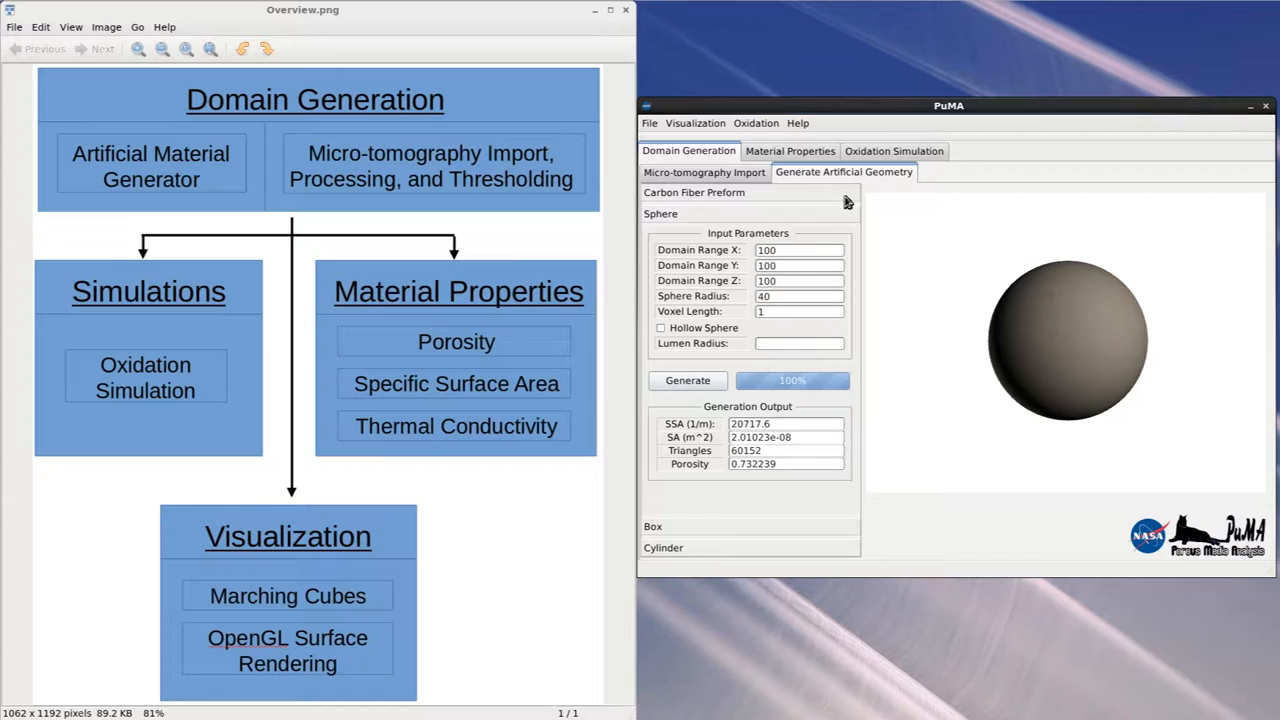
left_click(704, 172)
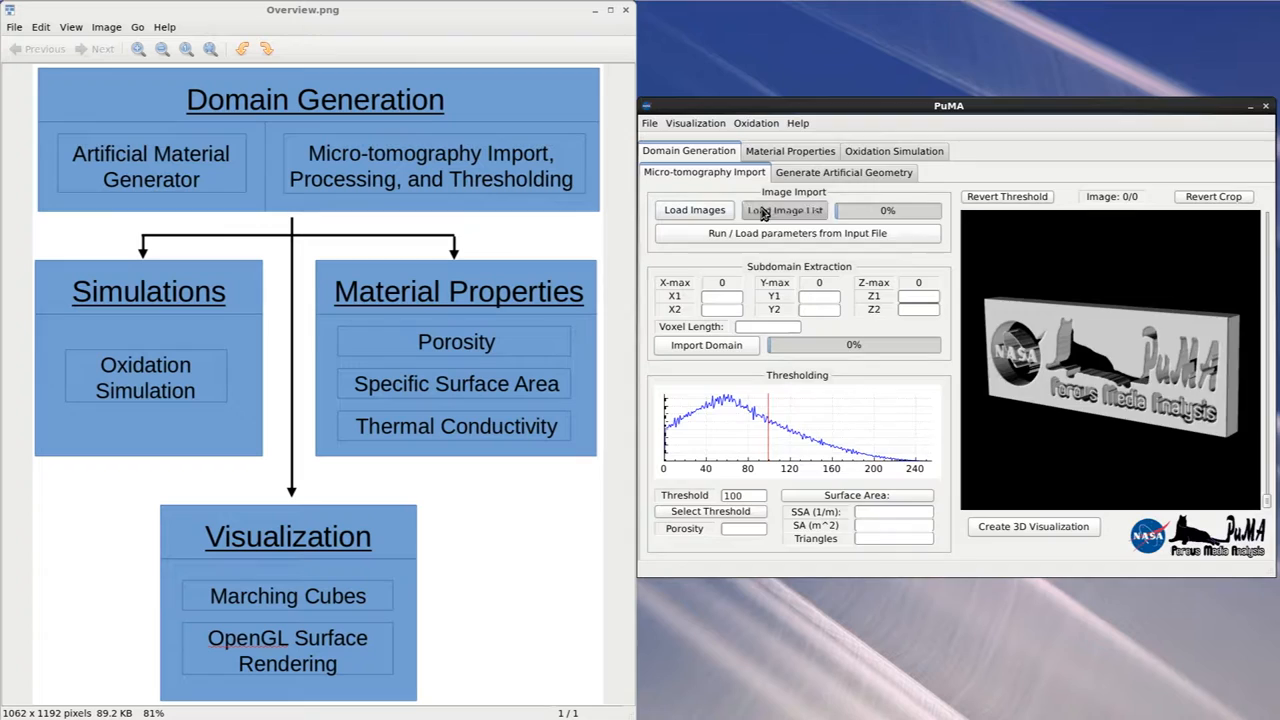
Load the 800 by 800 by 800 micro-tomography image stack
left_click(784, 210)
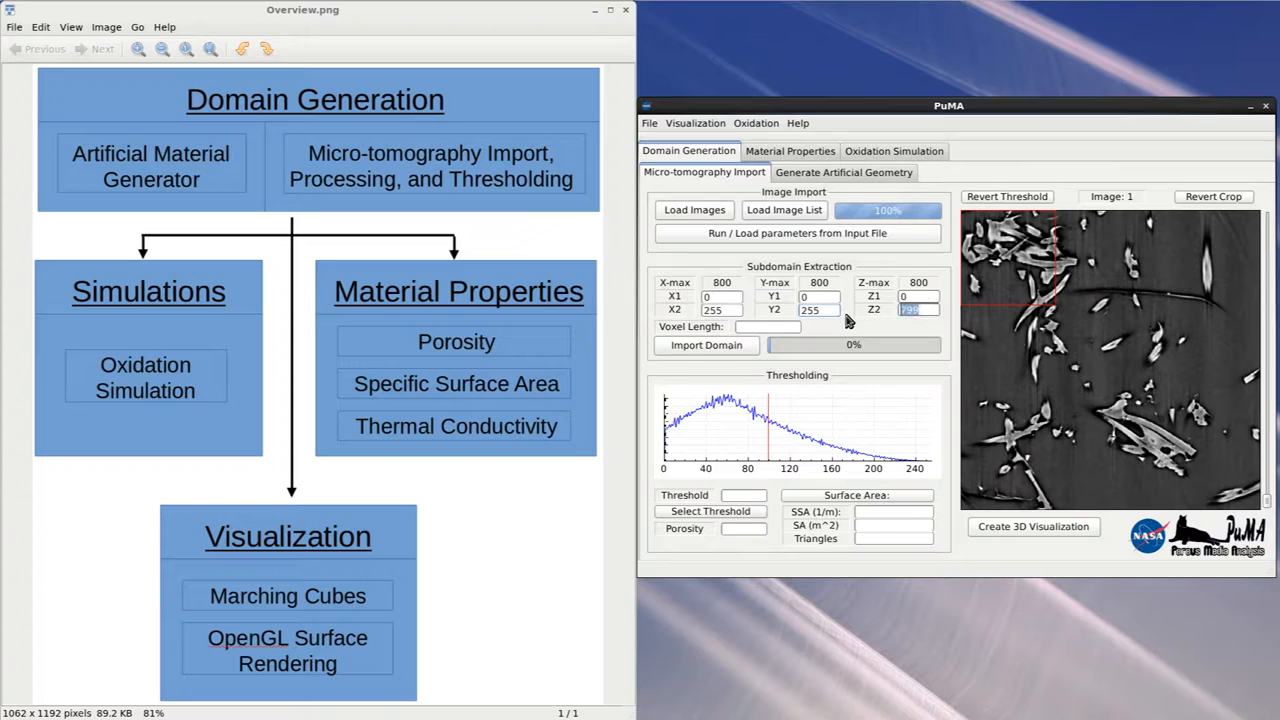
Import the 0–255 subdomain with voxel length 0.65
type("0.65")
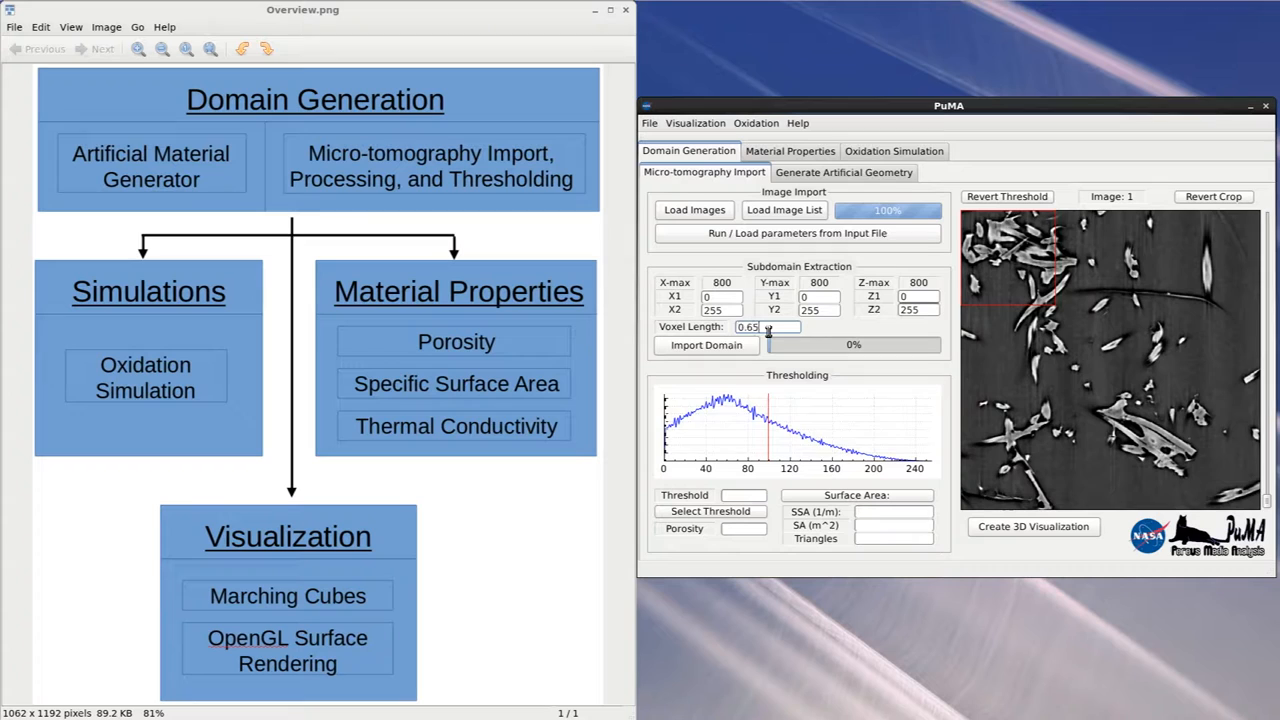
left_click(706, 344)
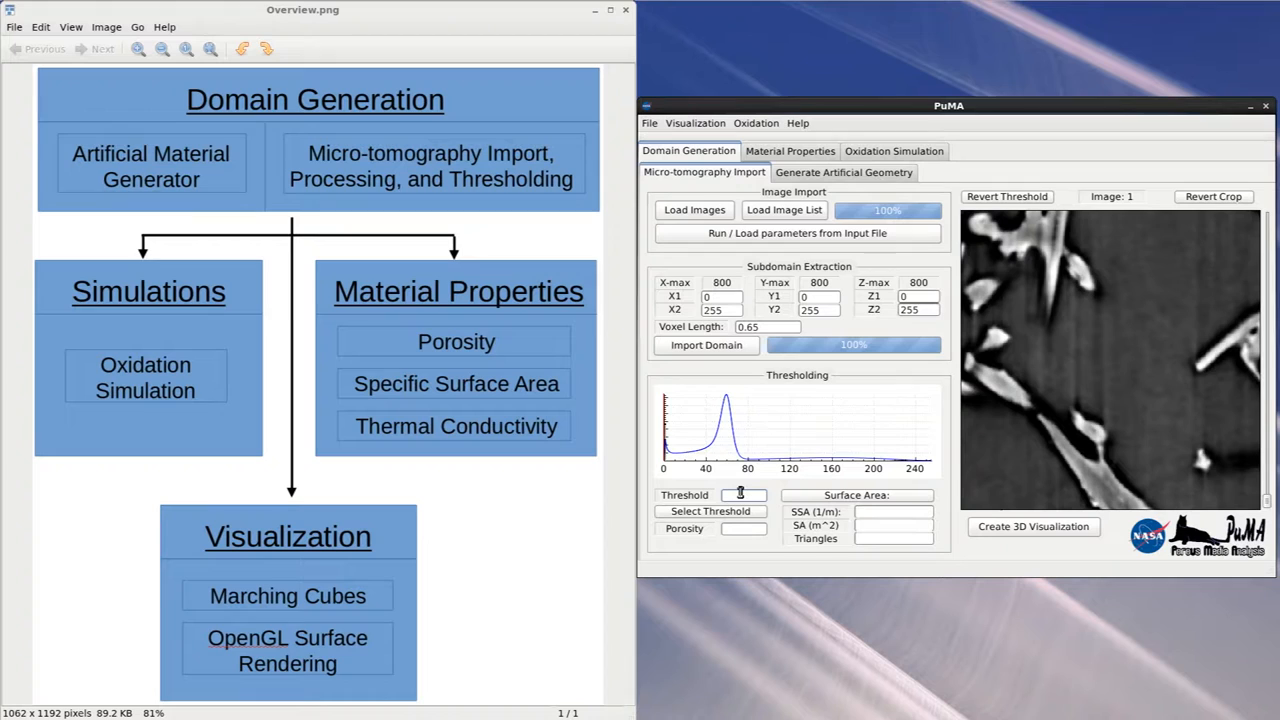
Apply a threshold of 87, binarizing the slice with porosity about 0.7966
type("87")
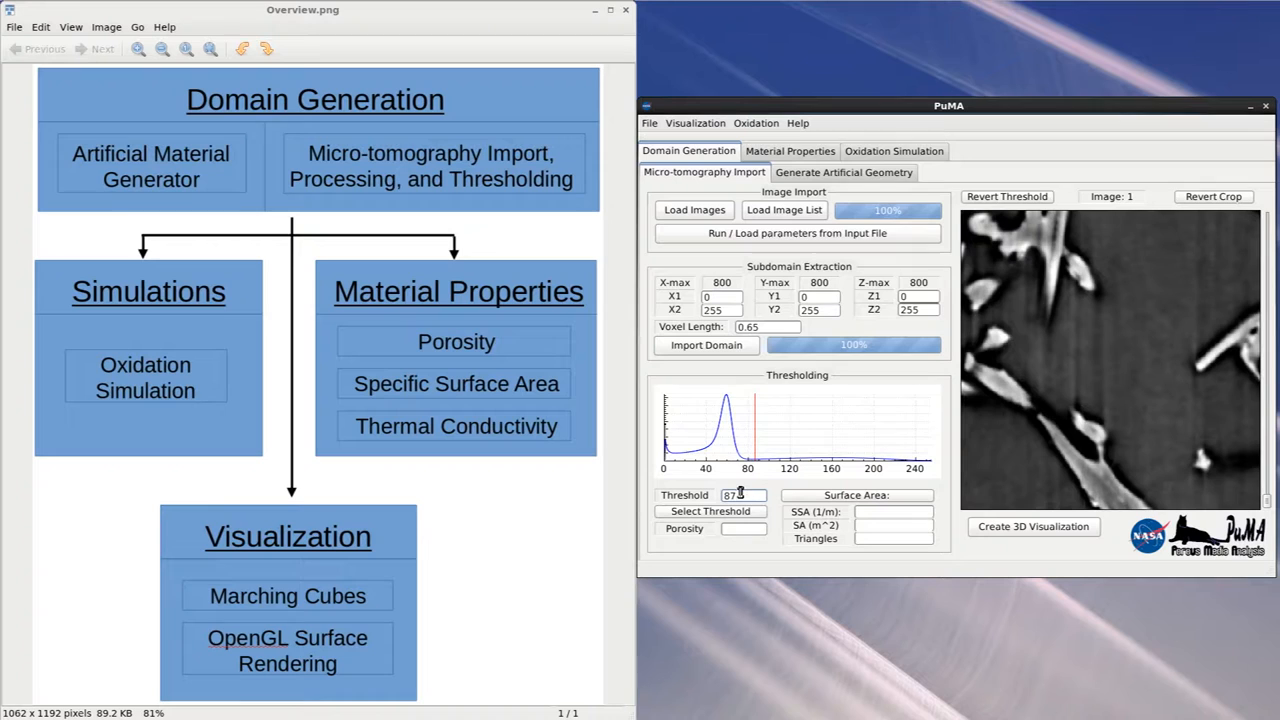
left_click(710, 512)
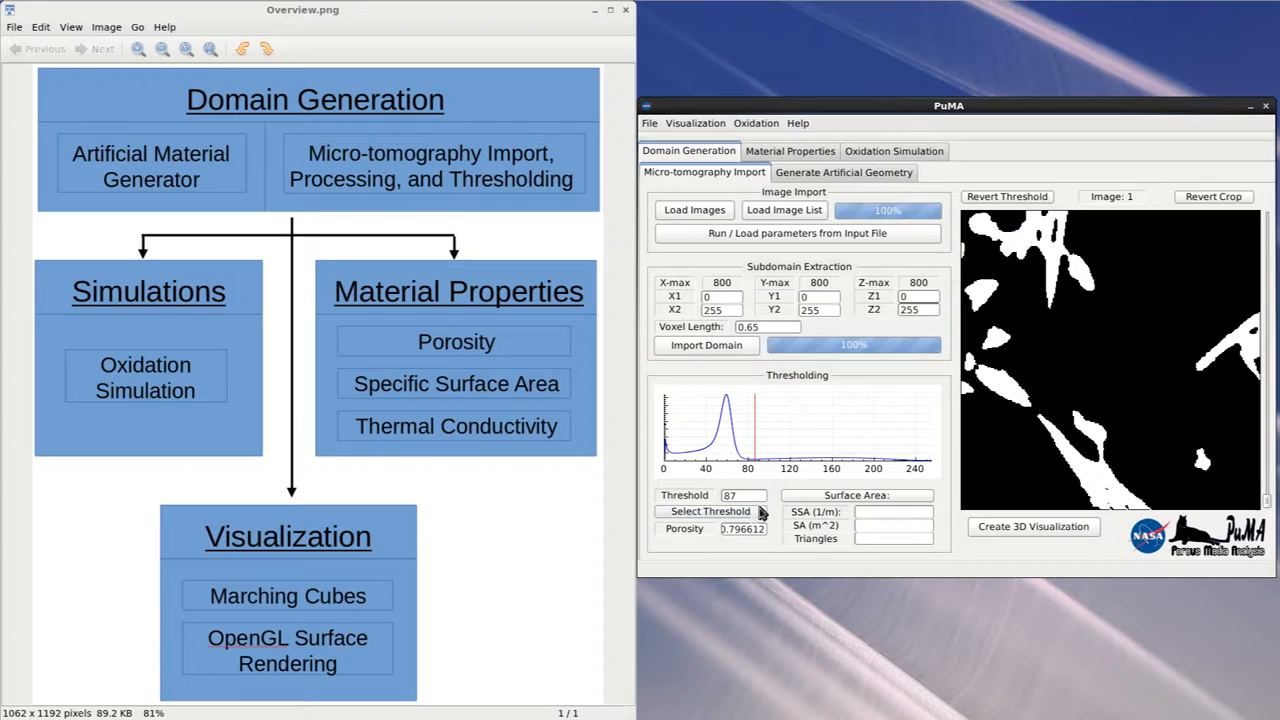
mouse_move(996, 196)
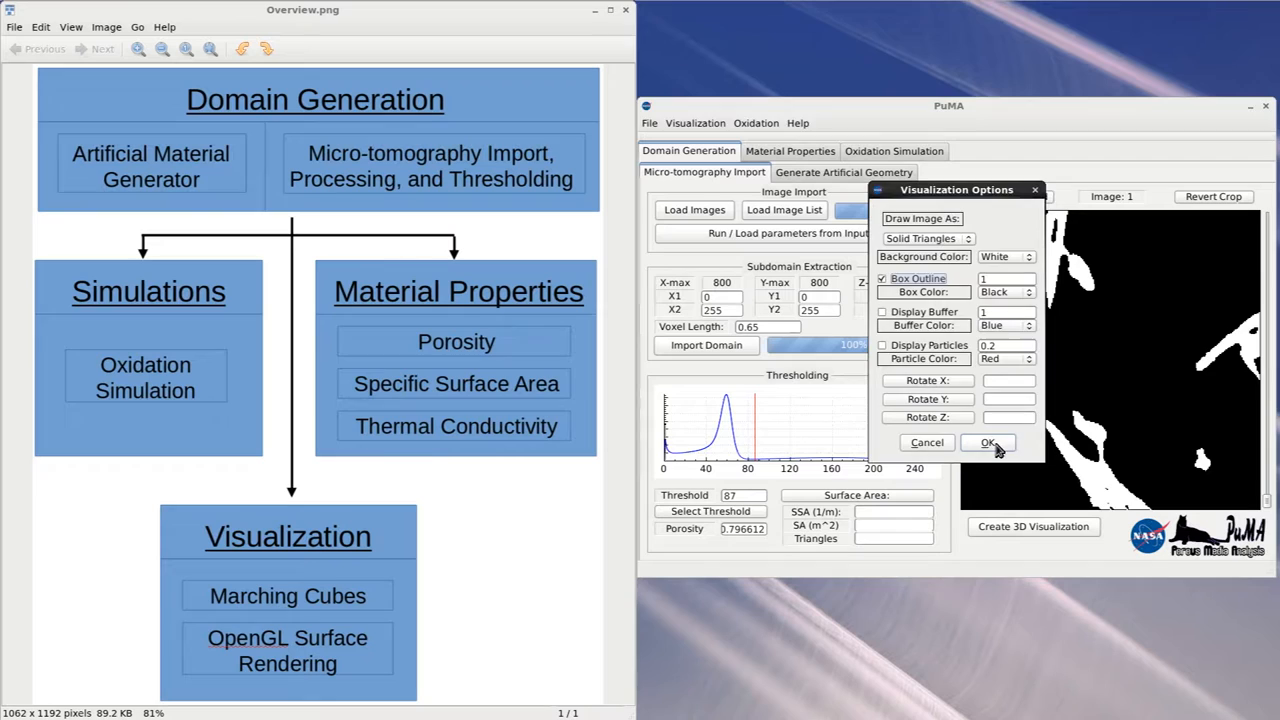
Confirm visualization settings and triangulate the thresholded surface into 2622764 triangles
left_click(988, 442)
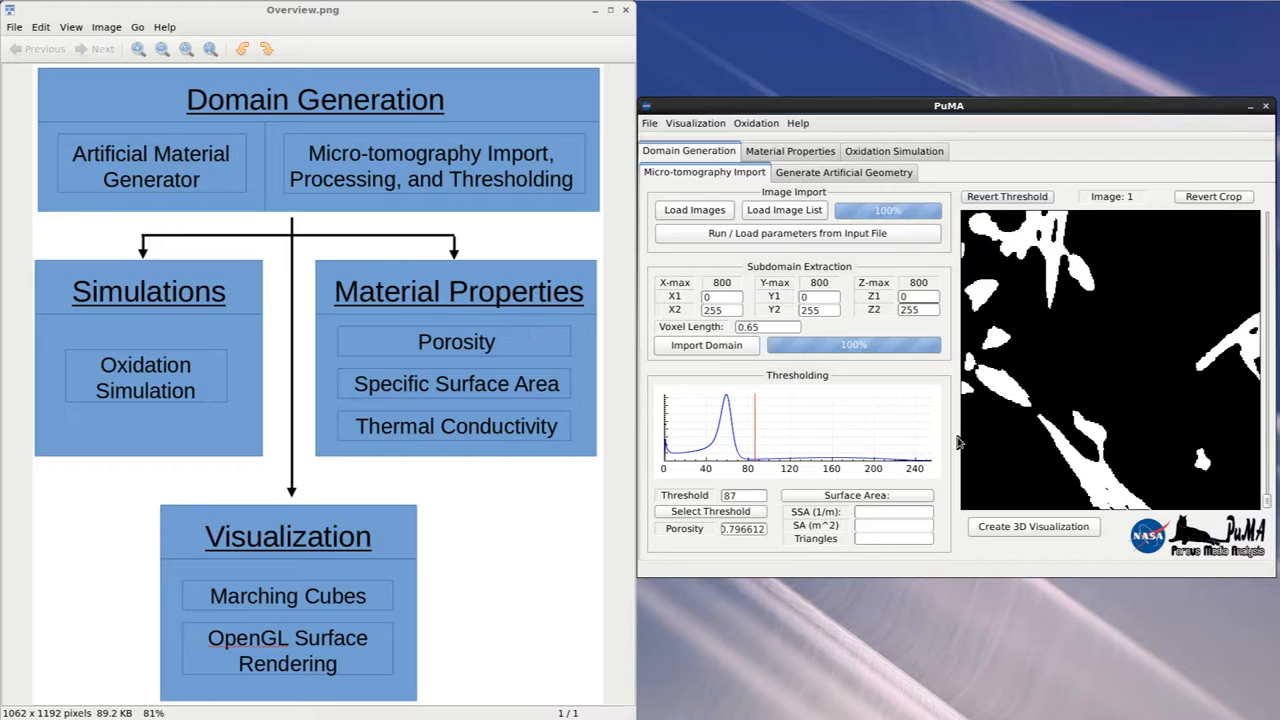
mouse_move(872, 382)
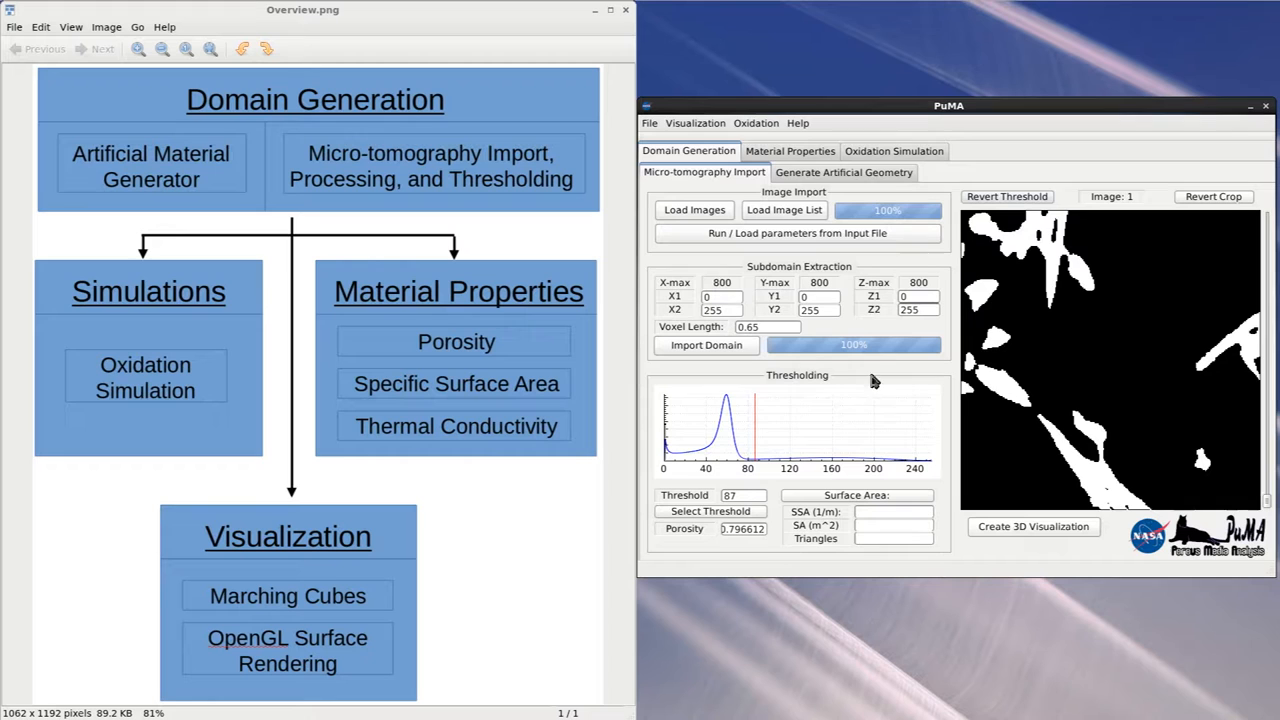
left_click(1032, 526)
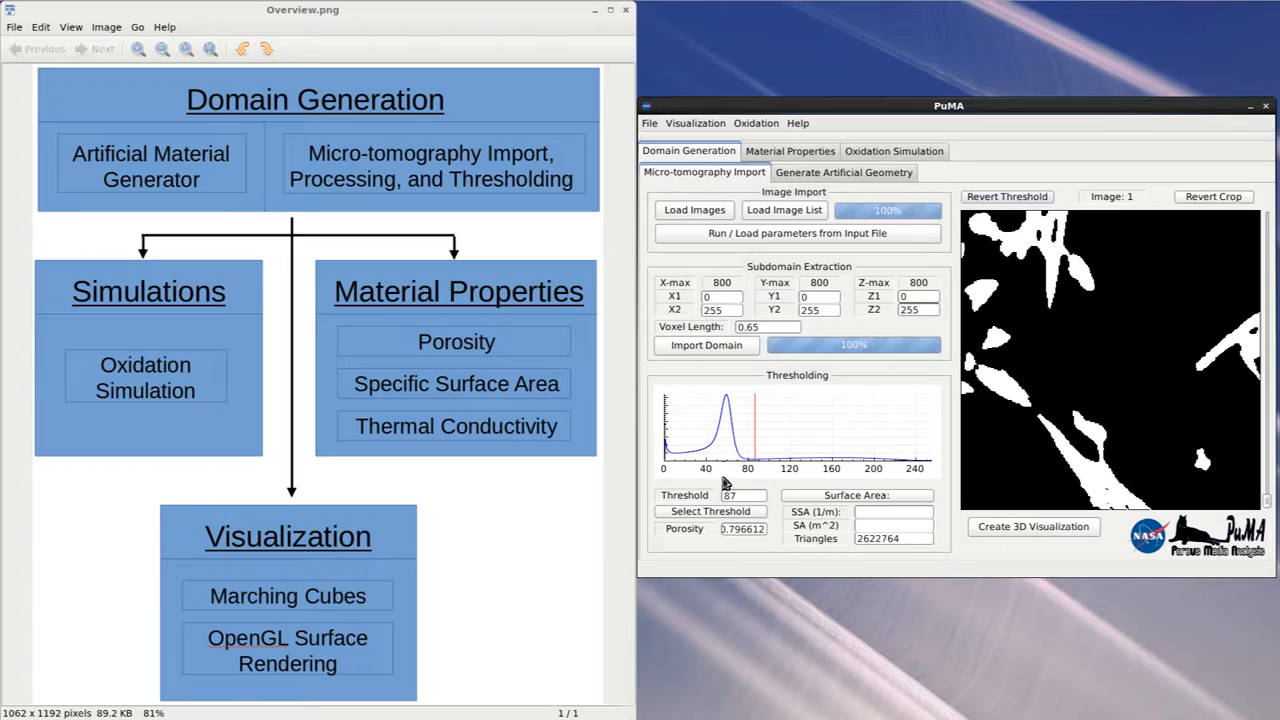
Read the computed SSA 84271.7 1/m and SA 3.83745e-07 m²
triple_click(740, 528)
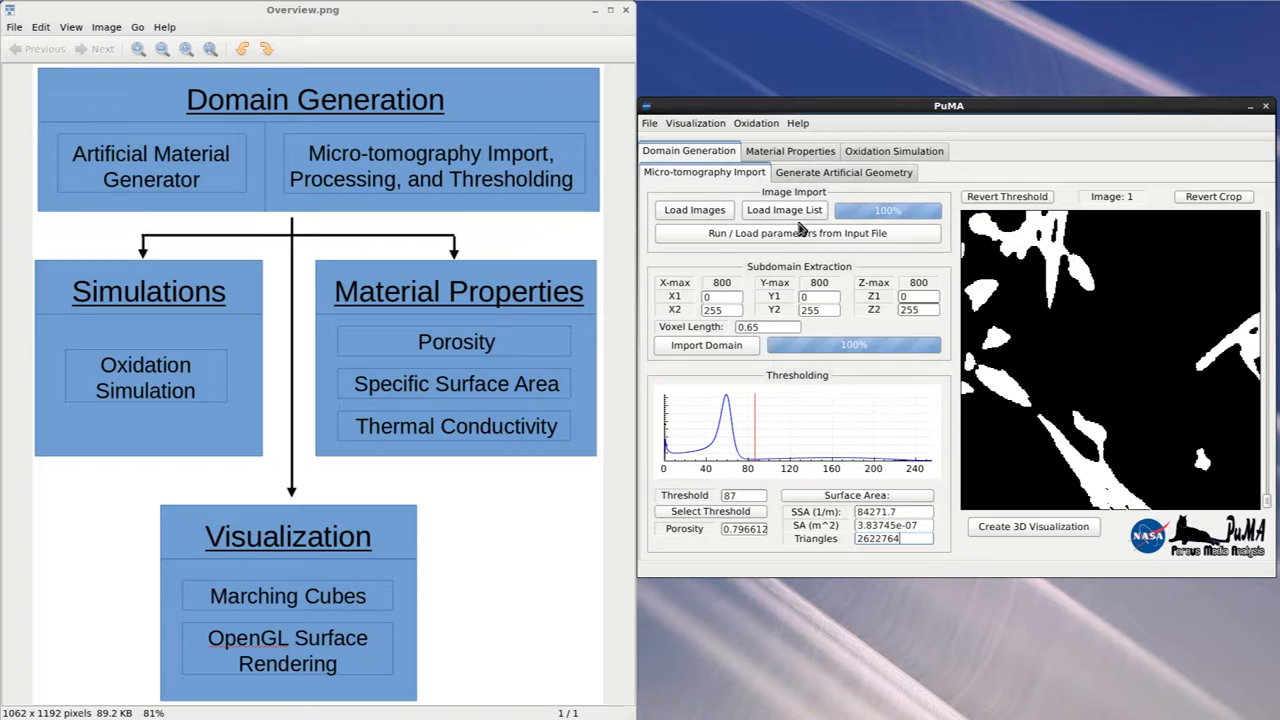
mouse_move(778, 222)
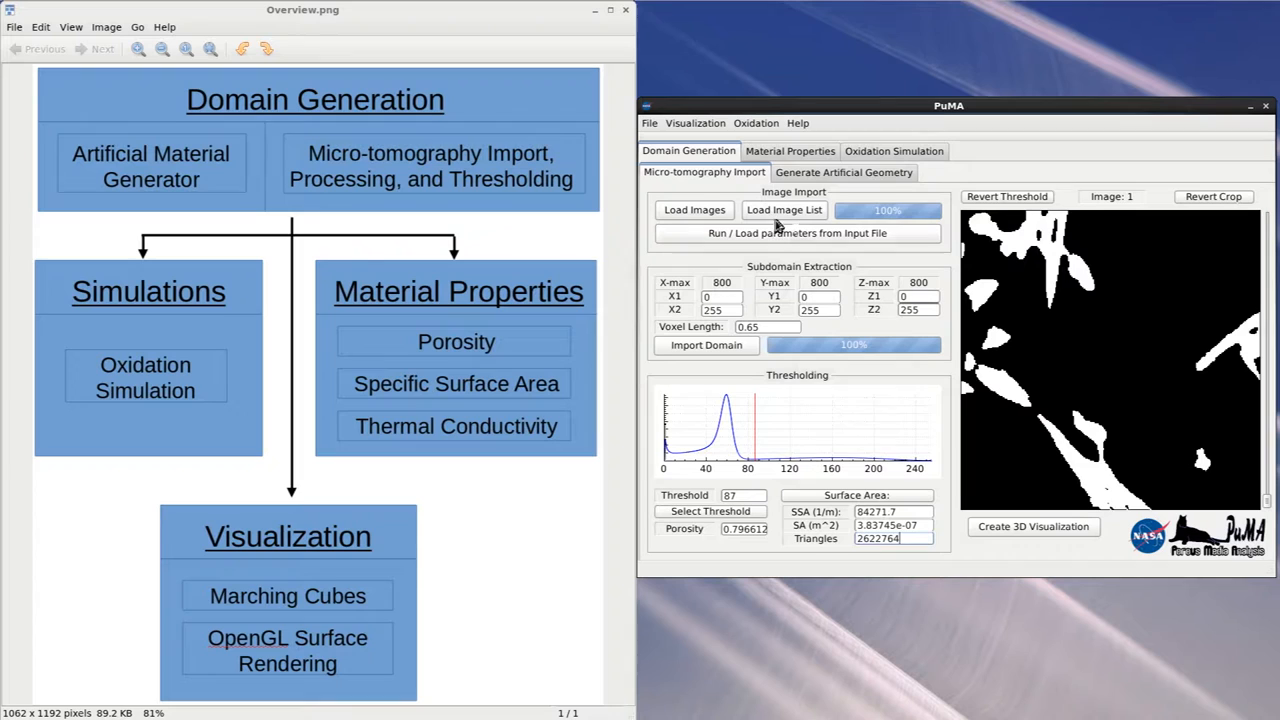
mouse_move(782, 138)
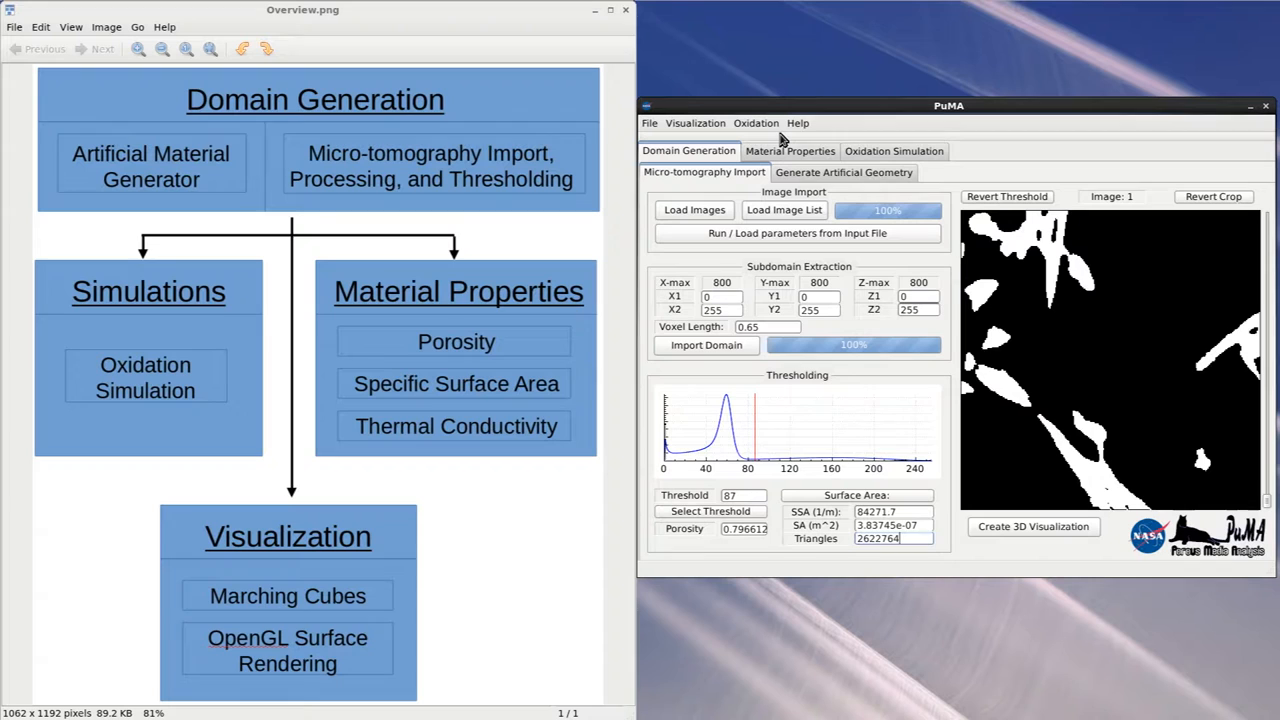
Browse for a thermal conductivity input file in the Input_Files folder
left_click(790, 152)
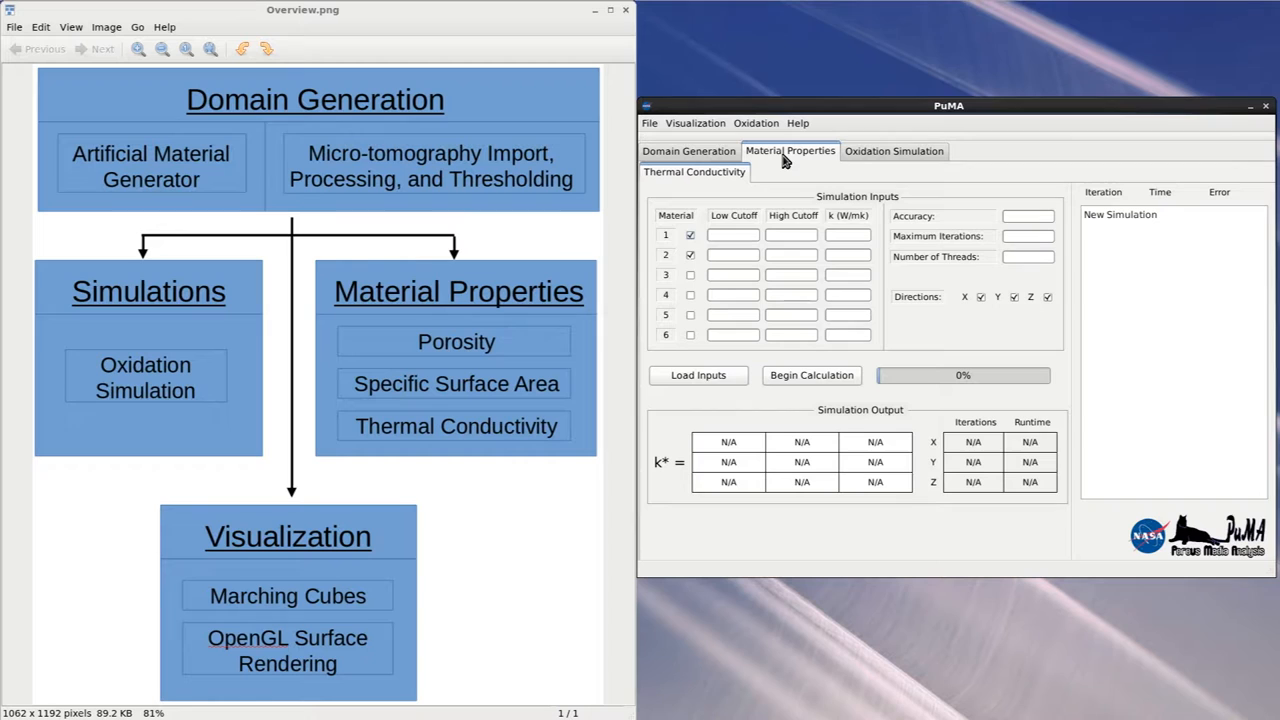
left_click(696, 376)
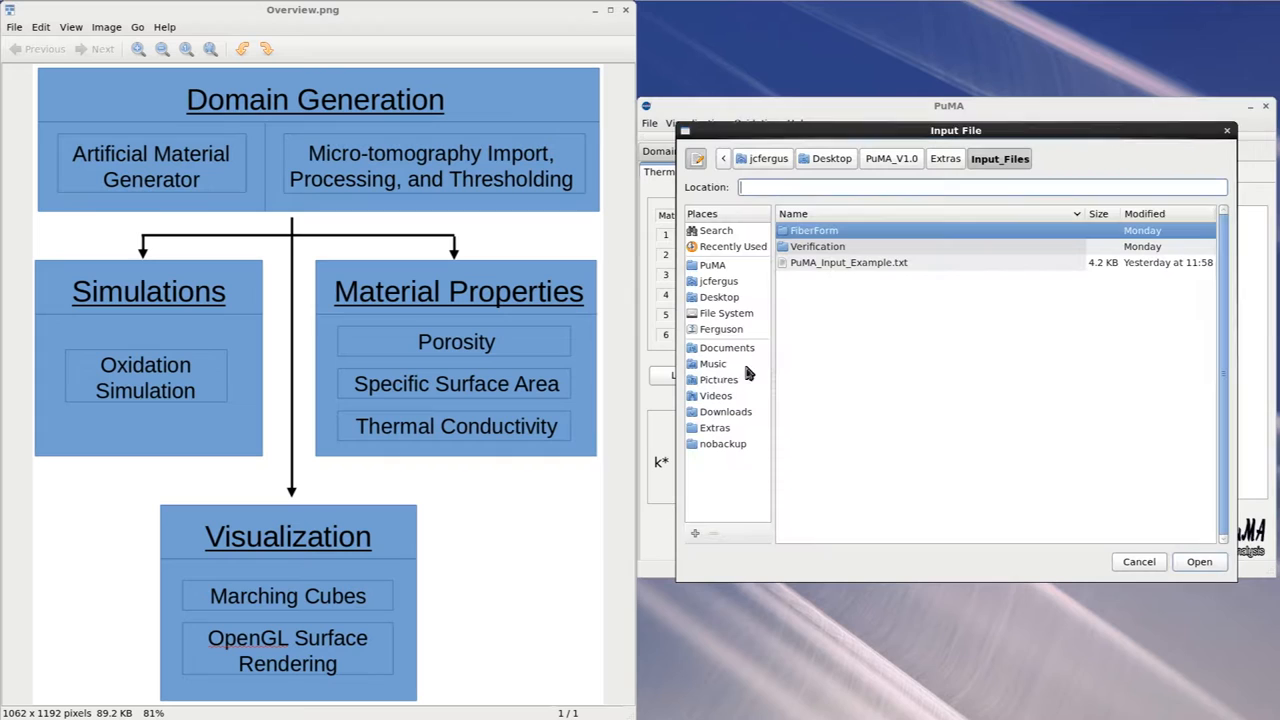
Load inputs: cutoffs 0–86 and 87–255, k 0.0257 and 12, accuracy 1e-4, 1000 iterations, 30 threads
left_click(1200, 560)
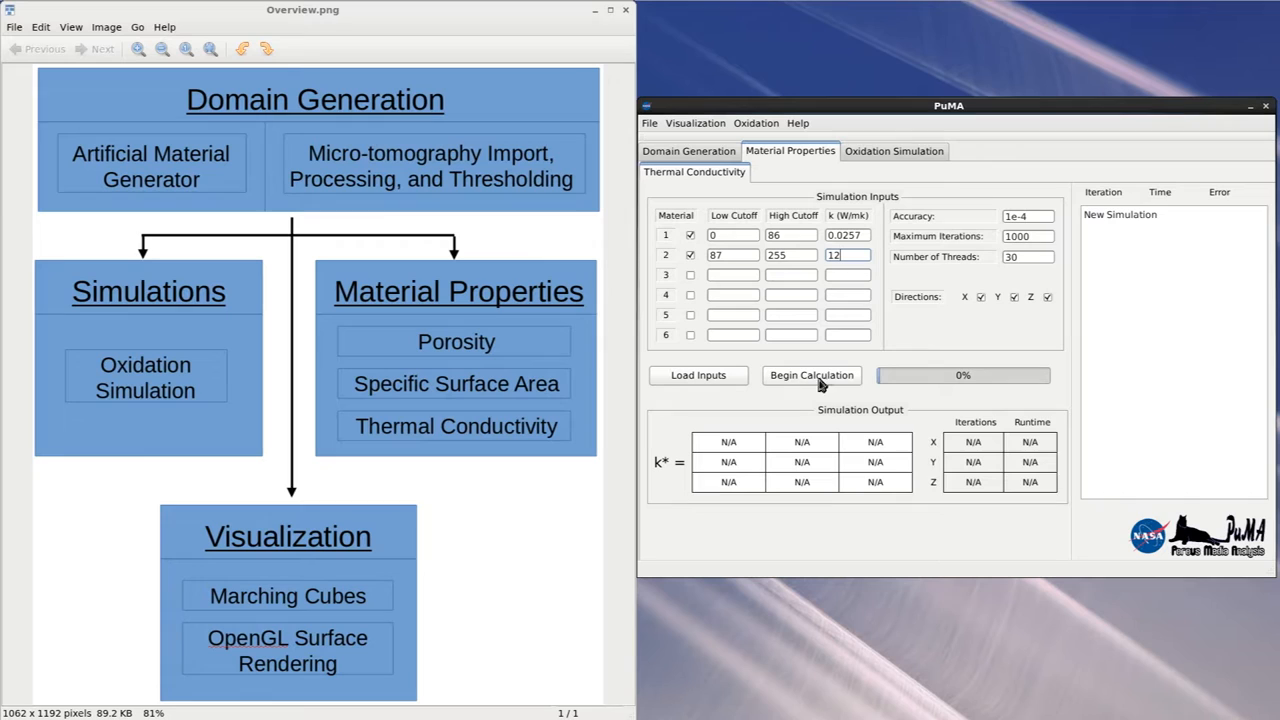
Start the thermal conductivity calculation in x, y and z
left_click(812, 376)
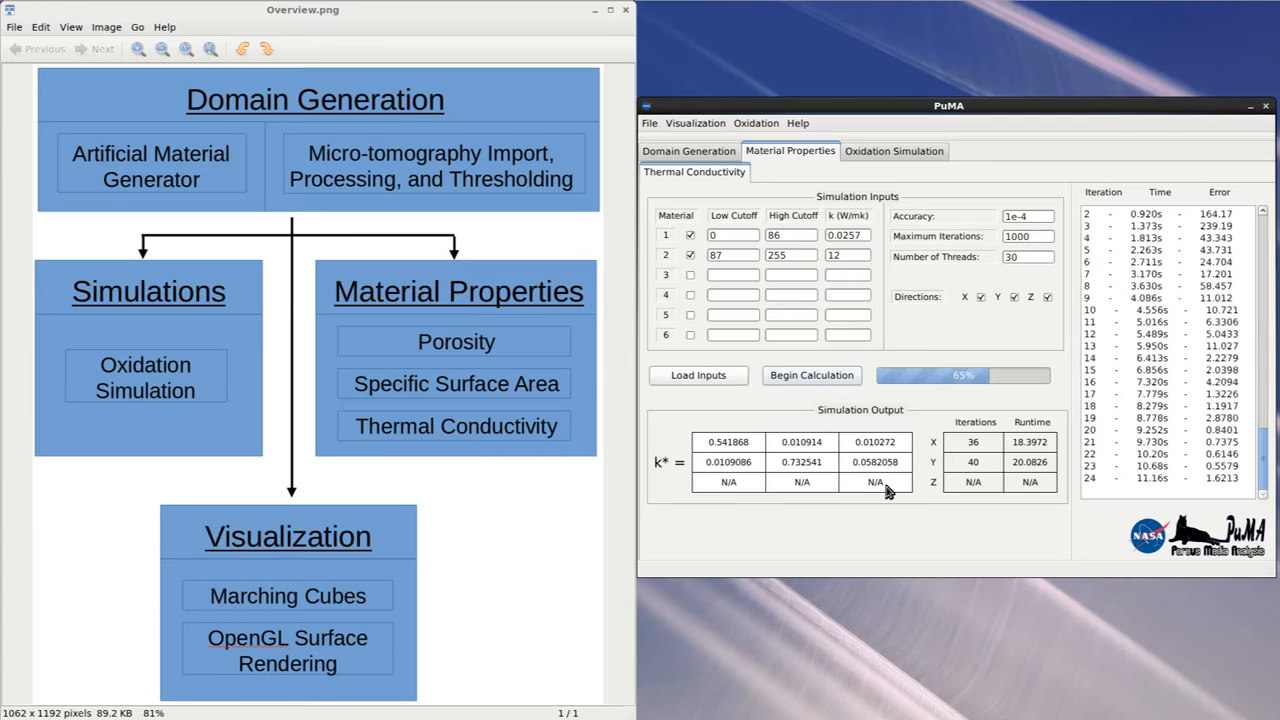
Continue the oxidation simulation so it runs live on the 3D fiber sample
left_click(892, 150)
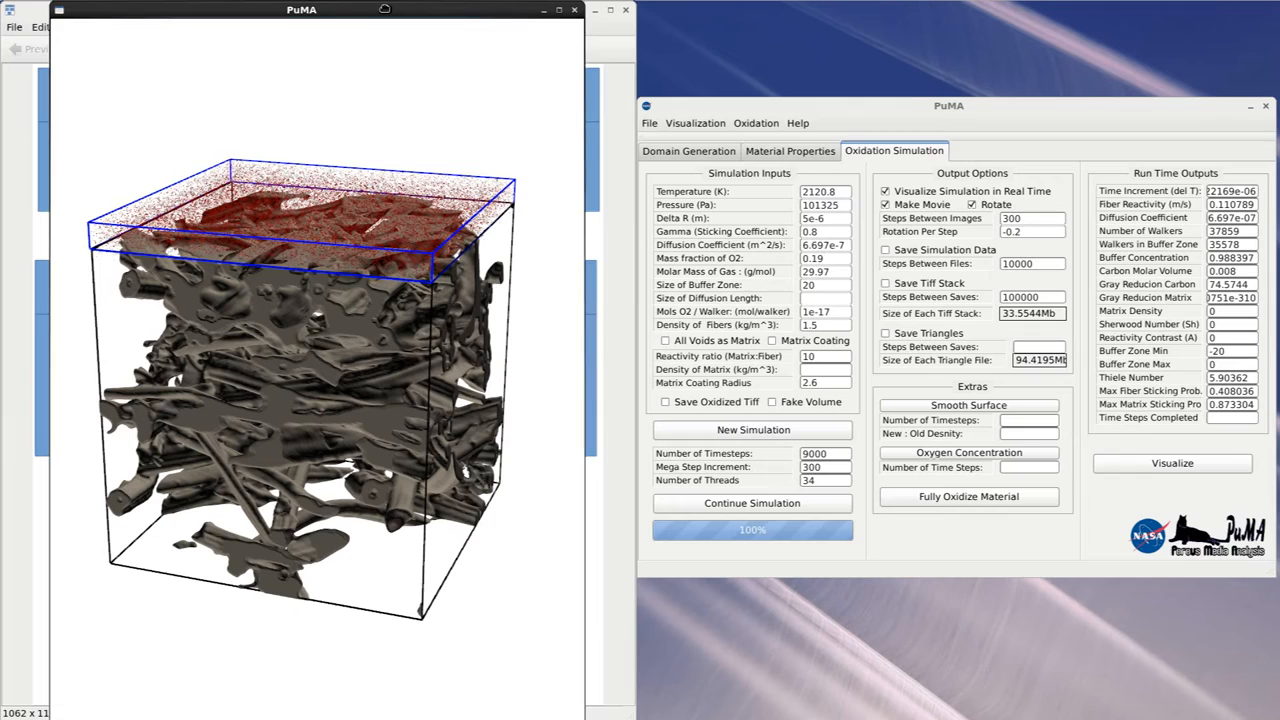
left_click(752, 504)
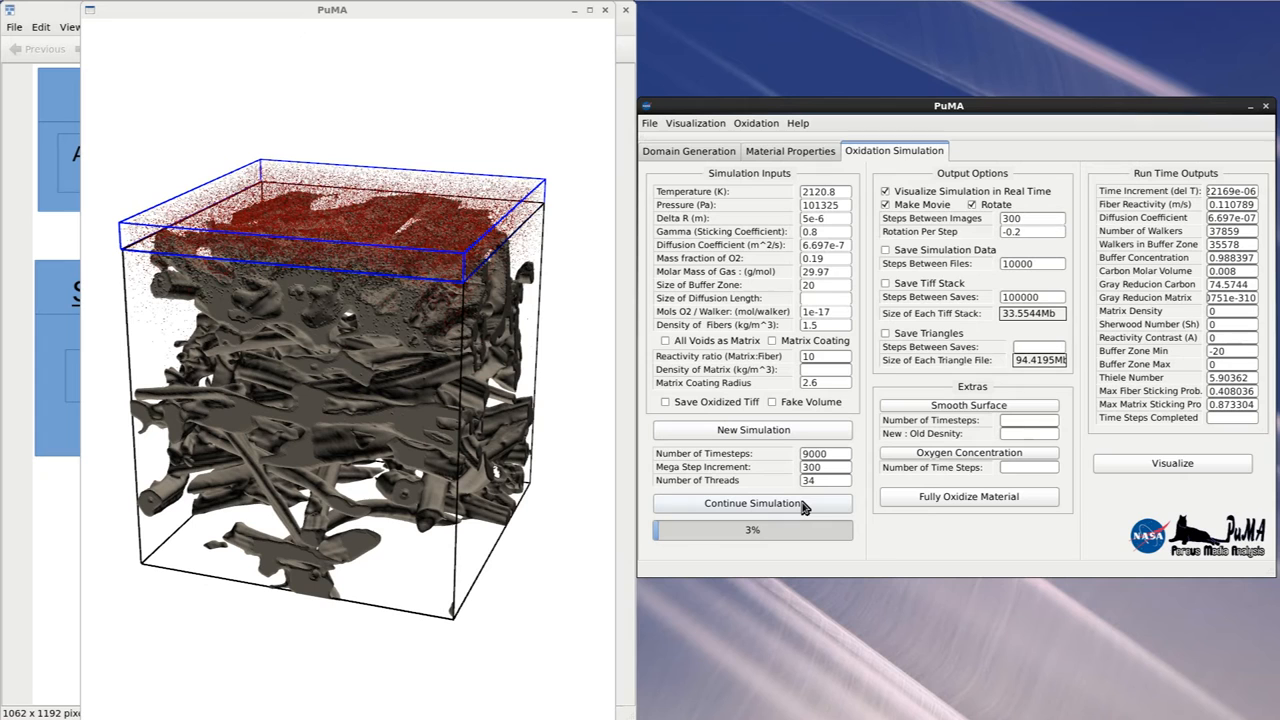